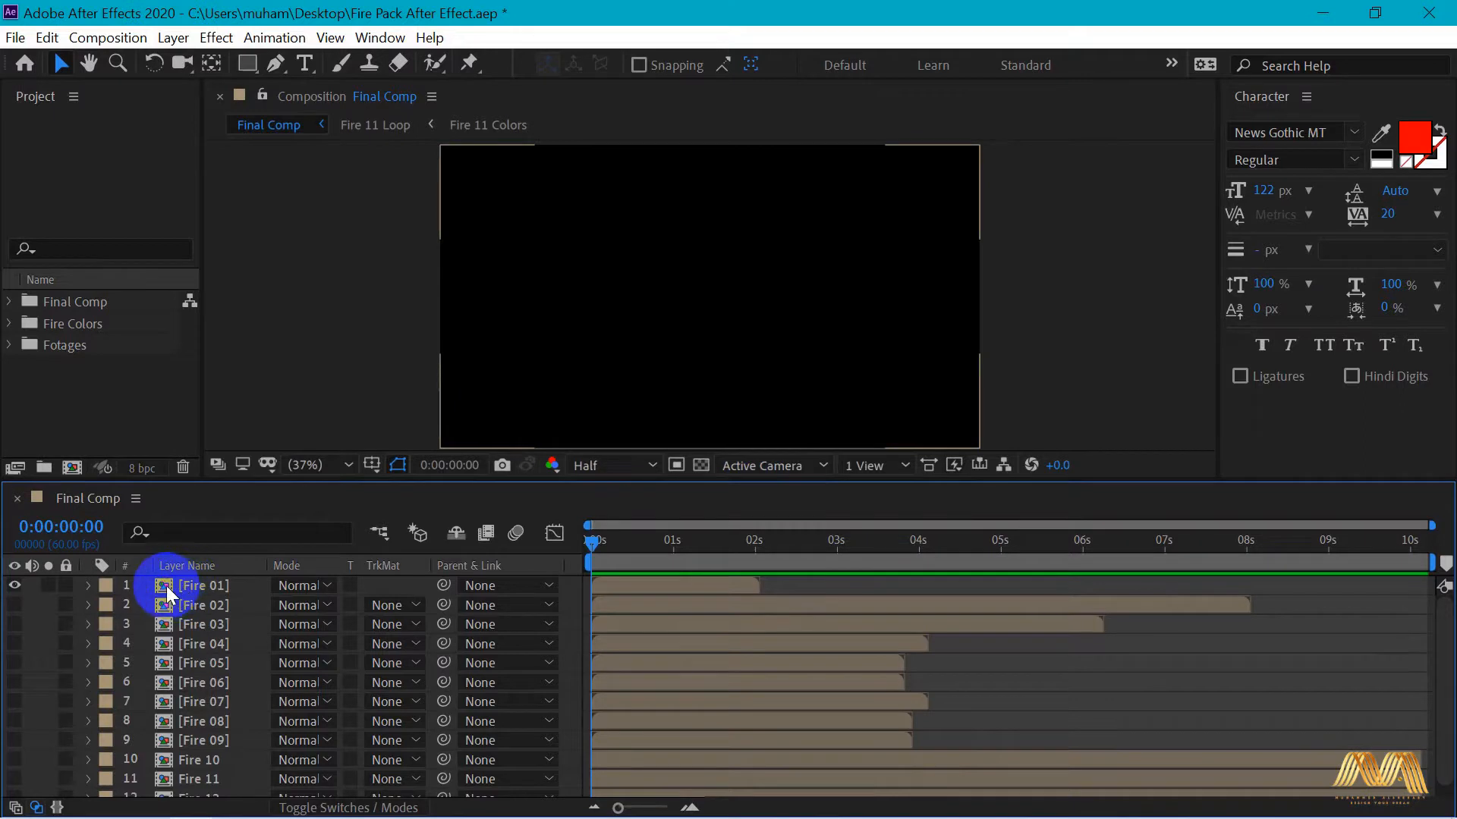
- Enter the Fire 01 pre-composition from Final Comp and scrub its fire footage
double_click(202, 585)
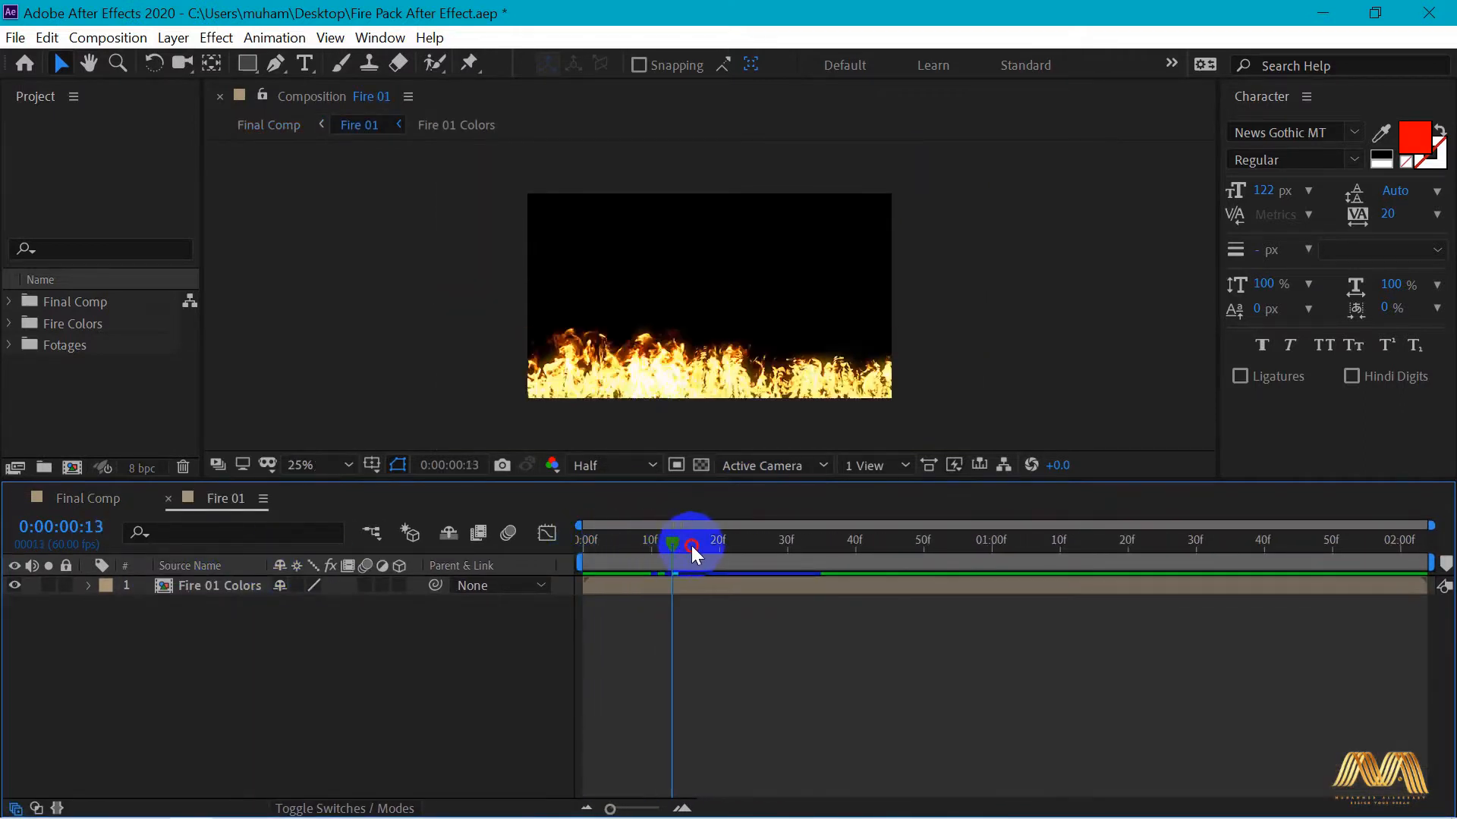
drag(692, 547, 1101, 547)
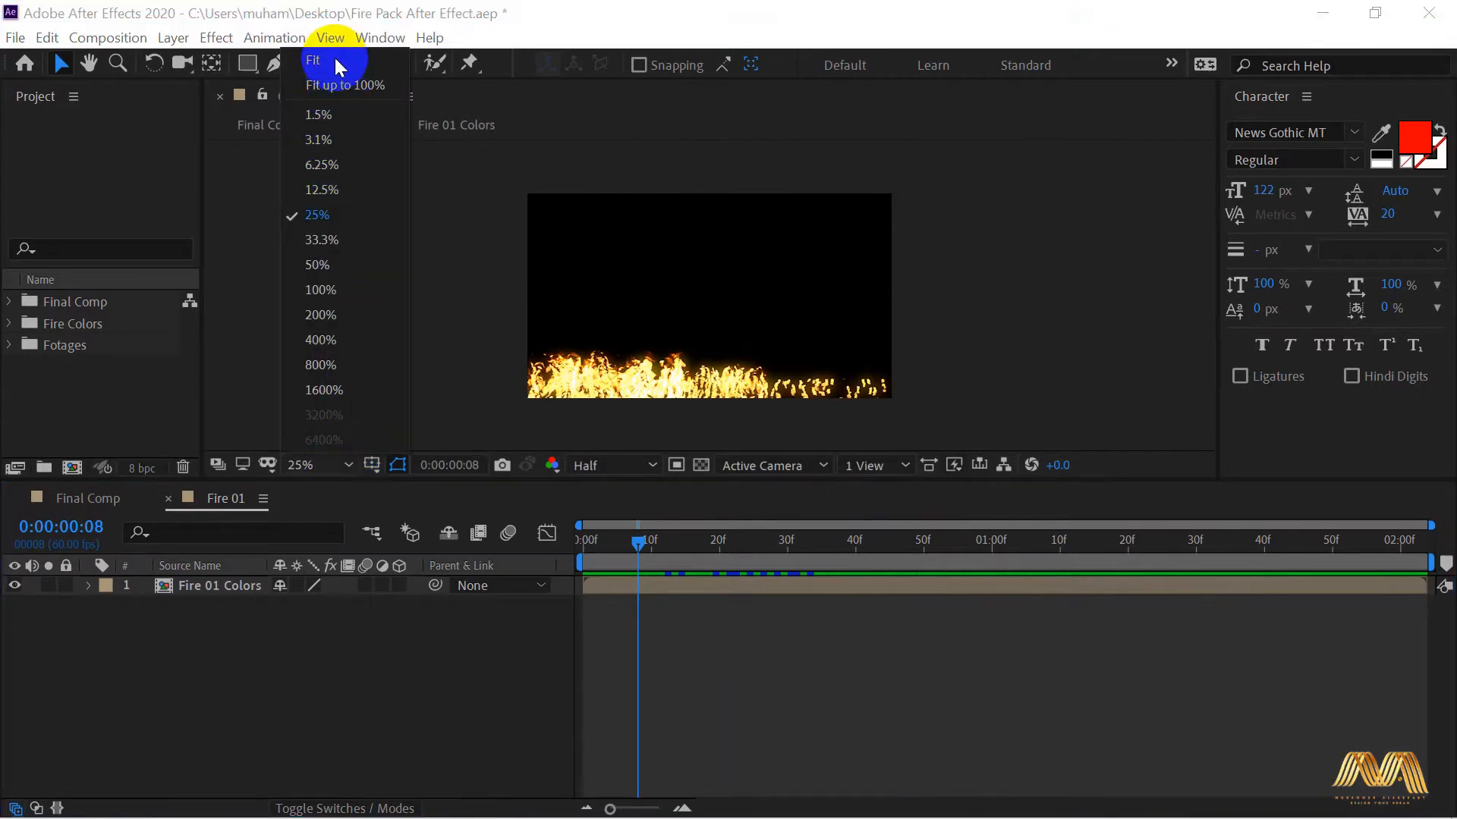
- Fit the viewer and add a red text layer reading 'Video In a Text' over the fire
click(312, 59)
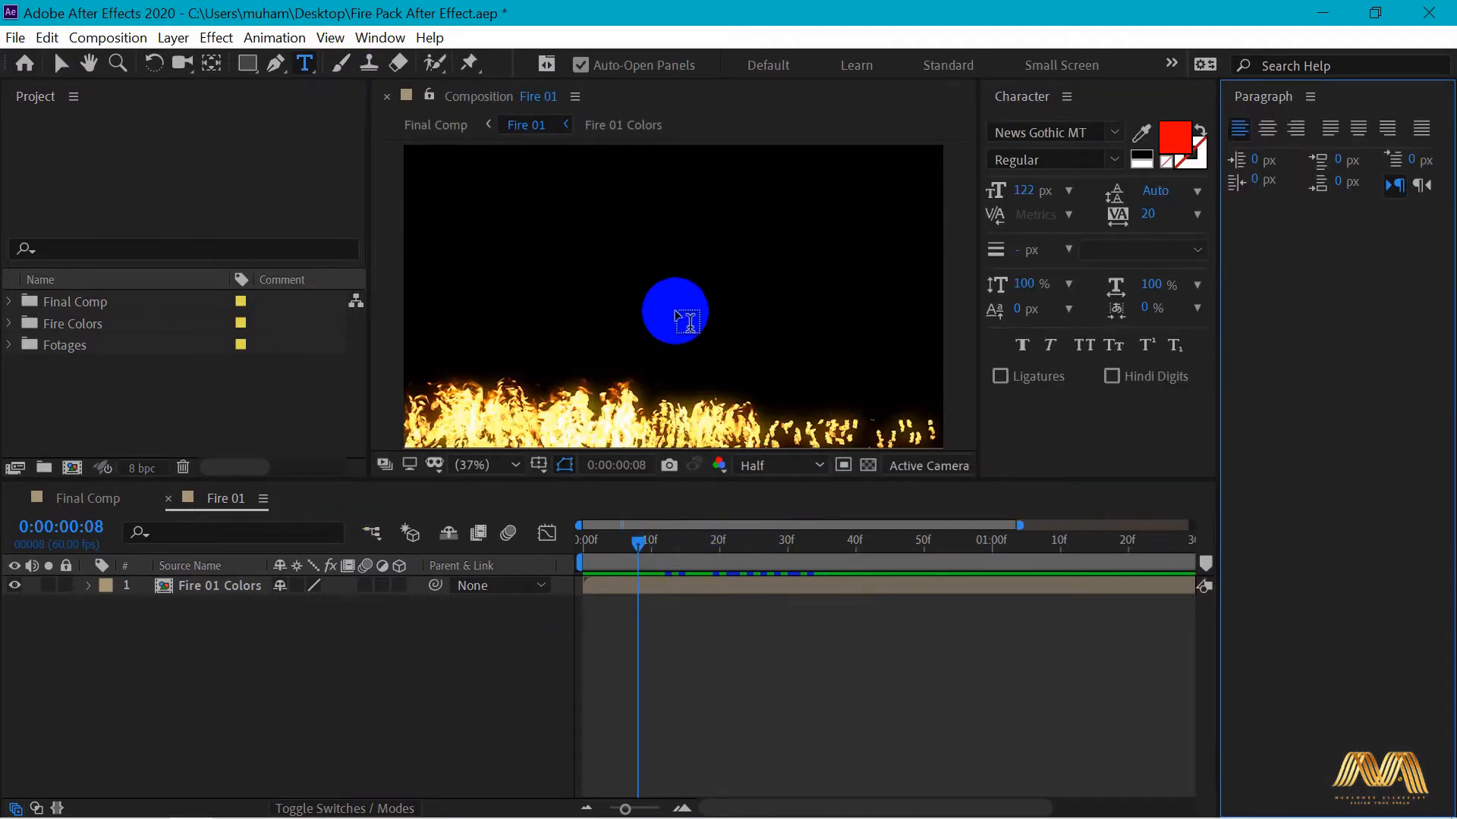
text(Video In a Text)
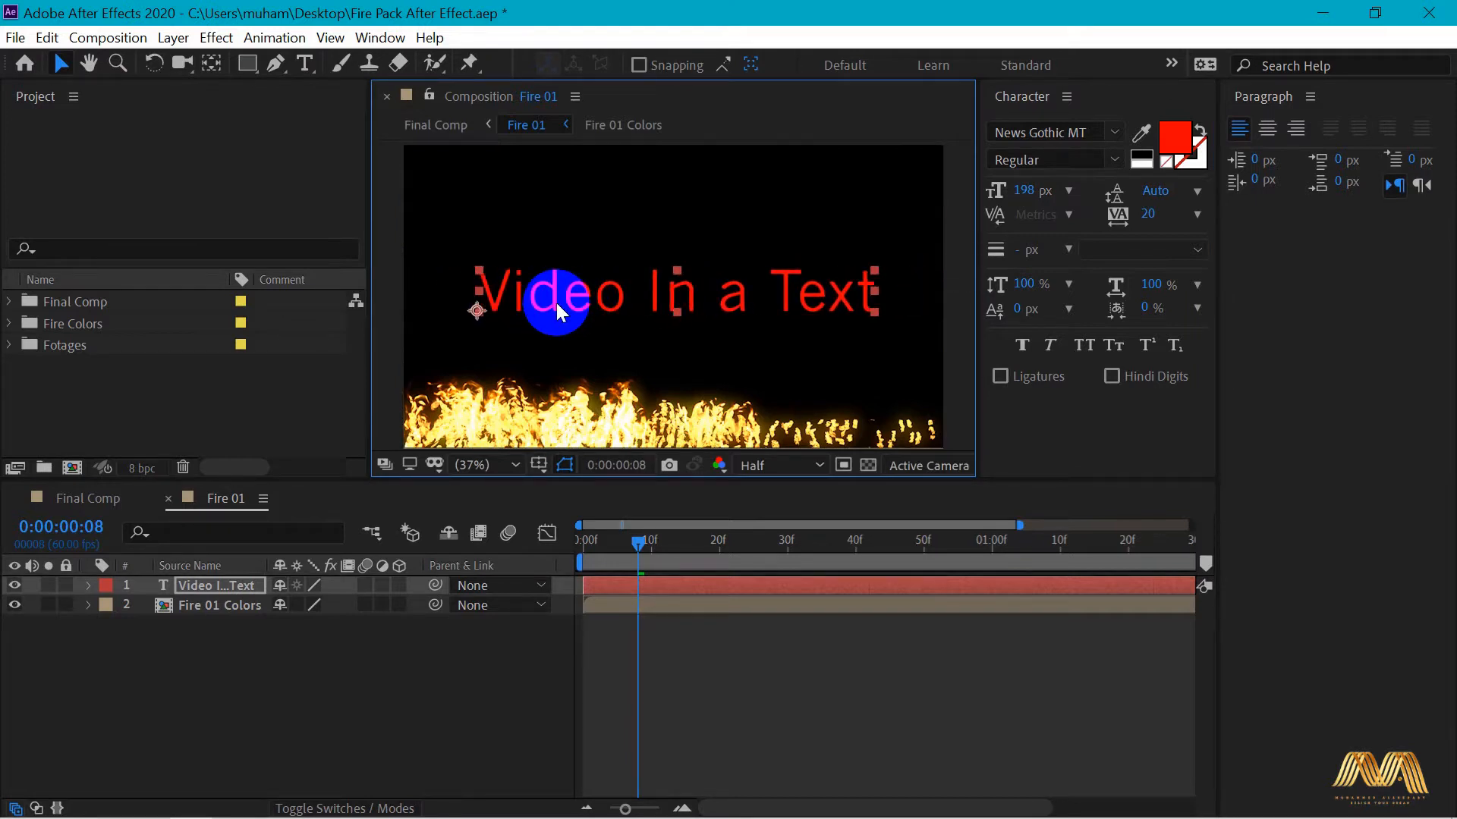
- Move the 232 px Palent title low in the frame and scrub to check it over the fire
drag(557, 311, 478, 311)
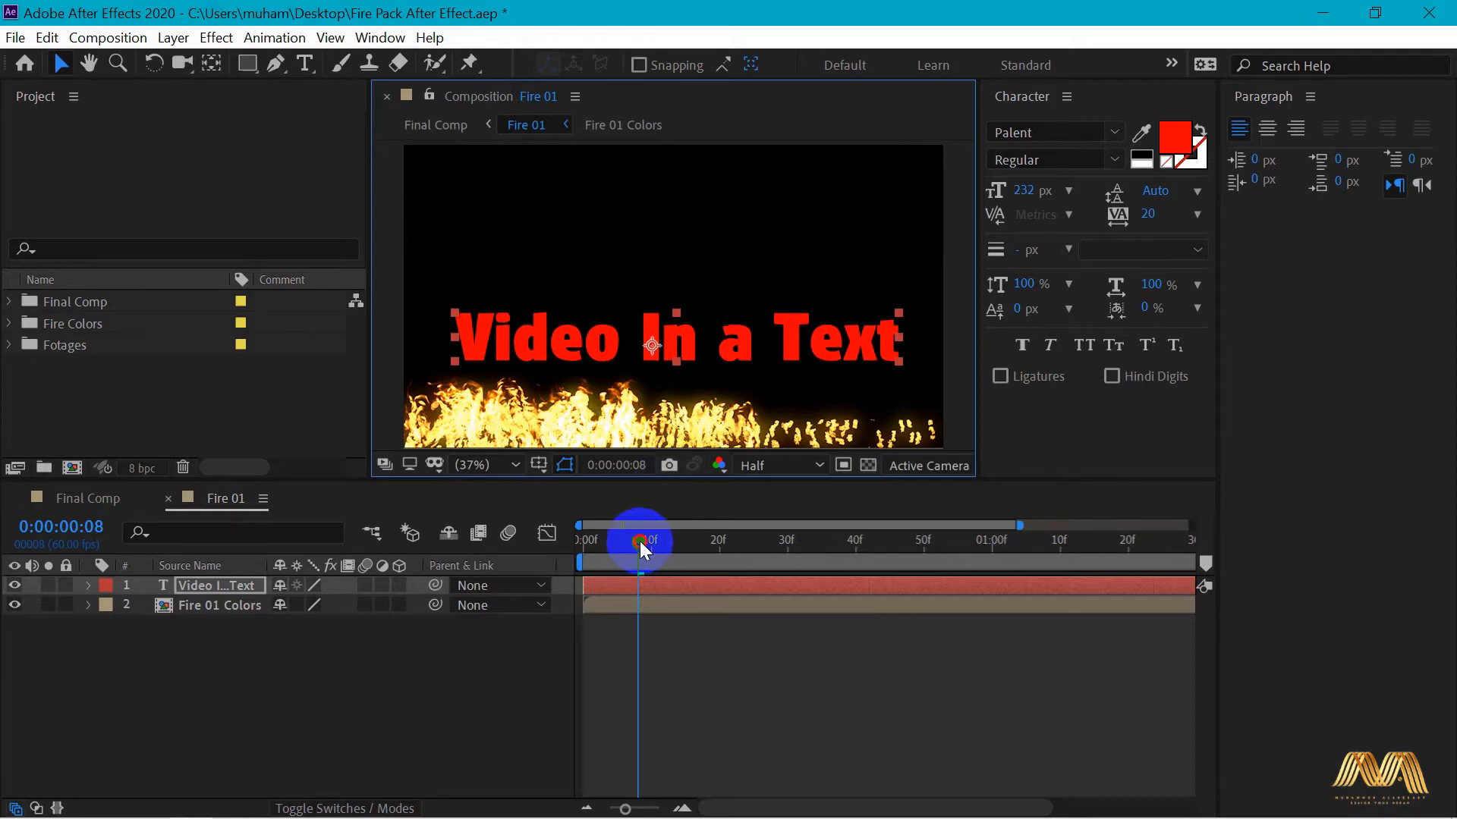
drag(639, 543, 822, 543)
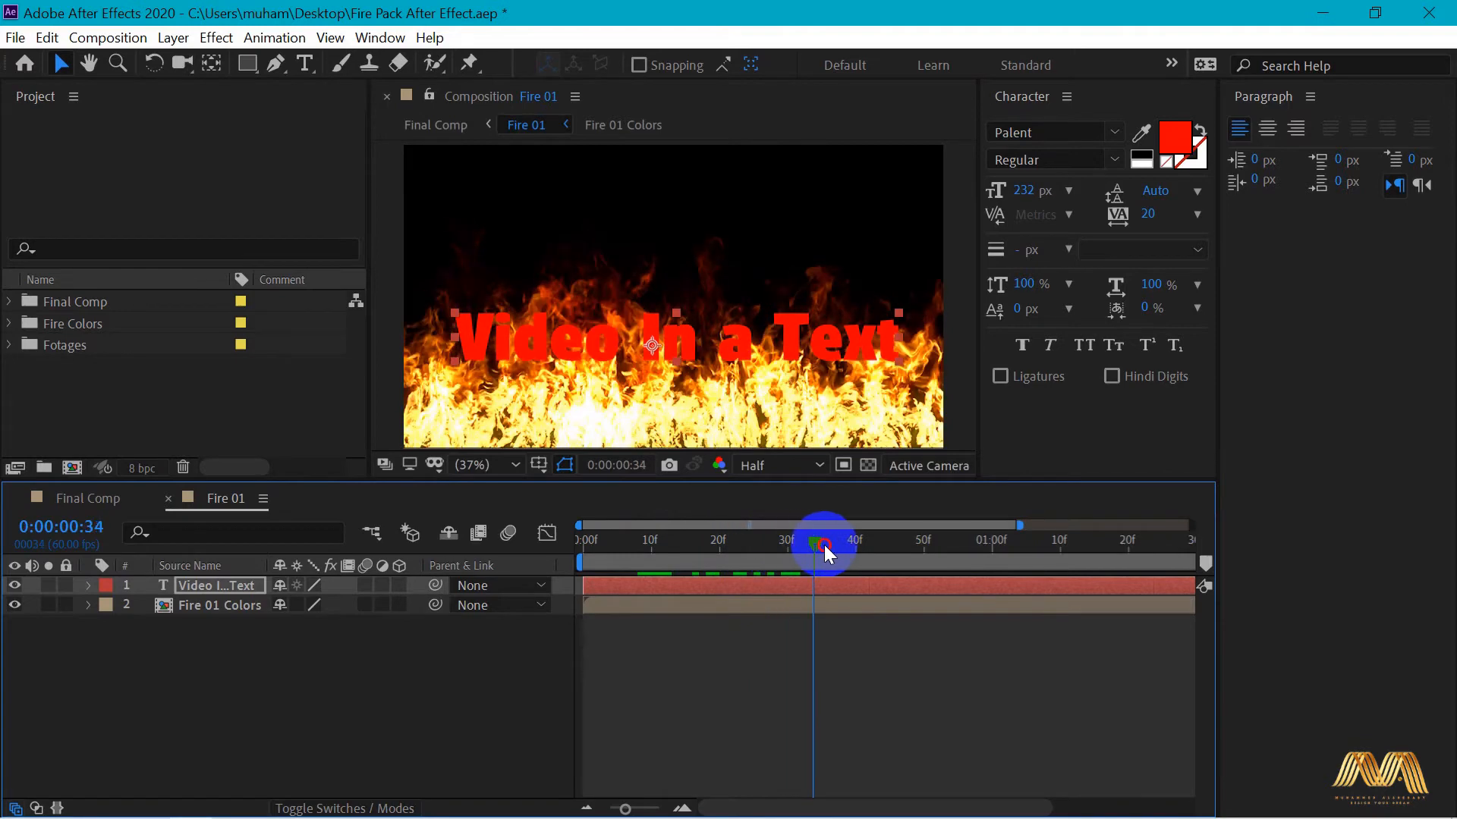
drag(823, 543, 934, 543)
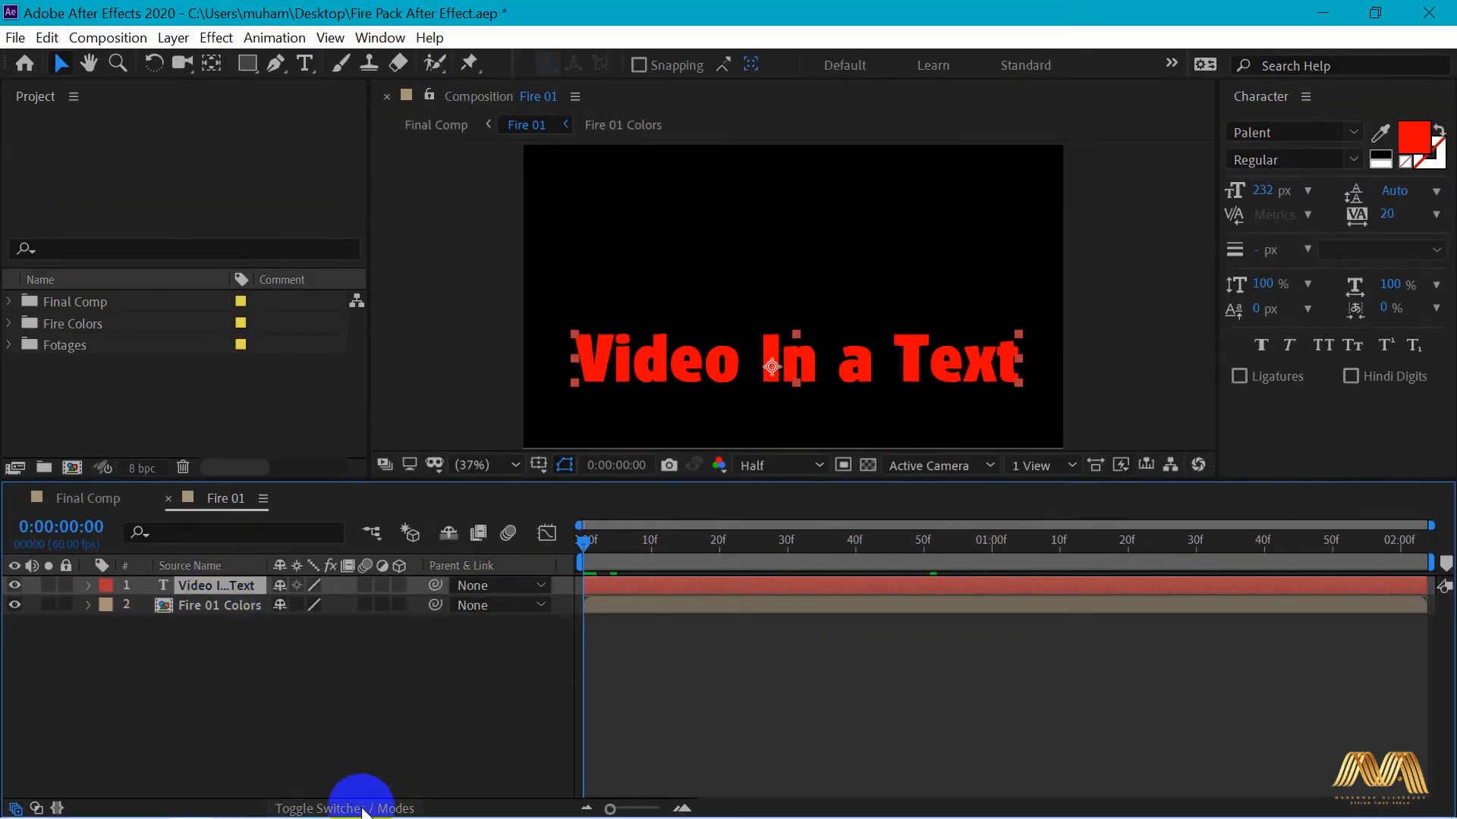
- Switch to Modes and set Fire 01 Colors' TrkMat to Alpha Matte 'Video In a Text'
click(344, 808)
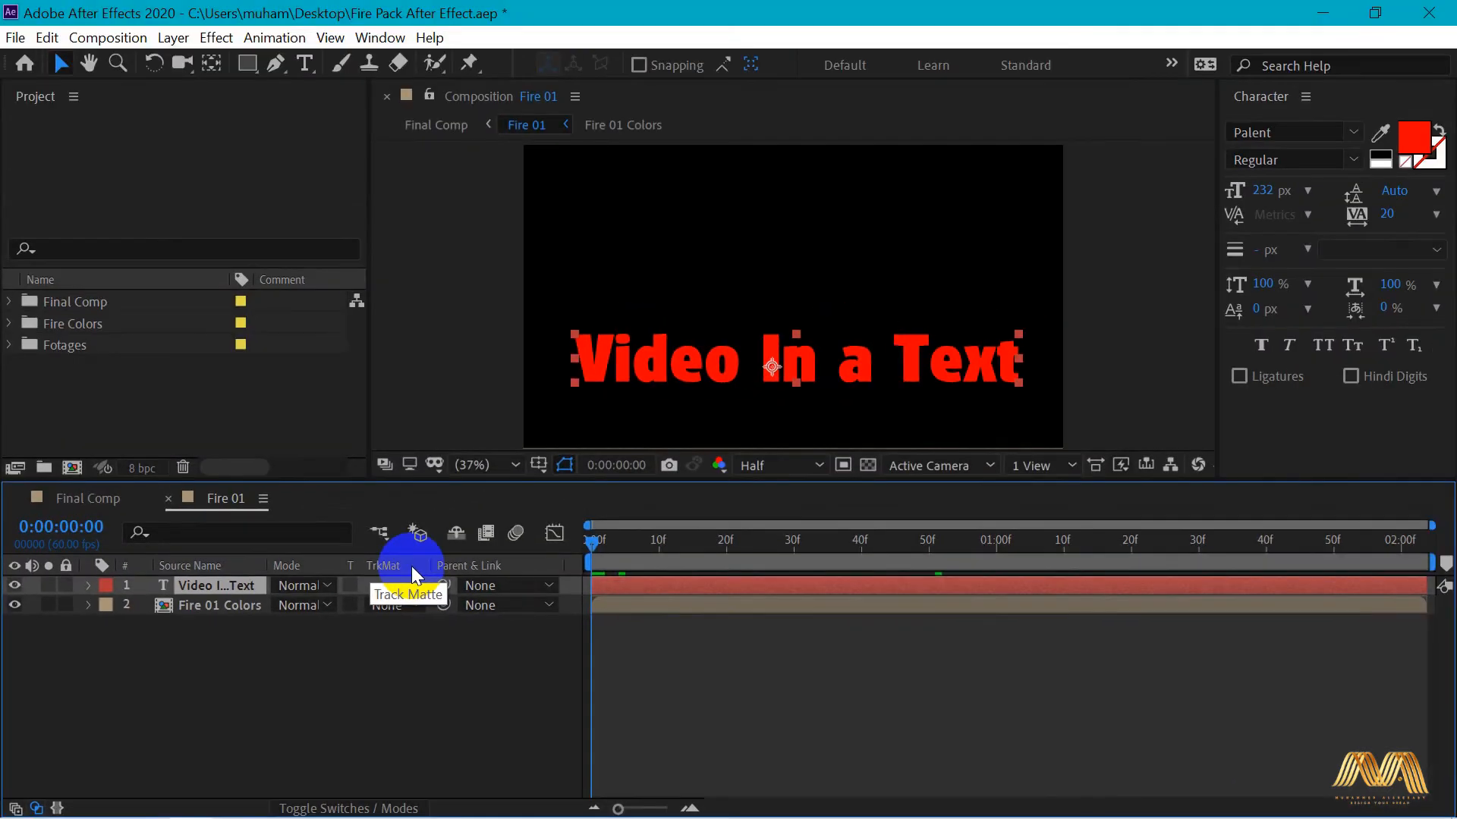
click(220, 606)
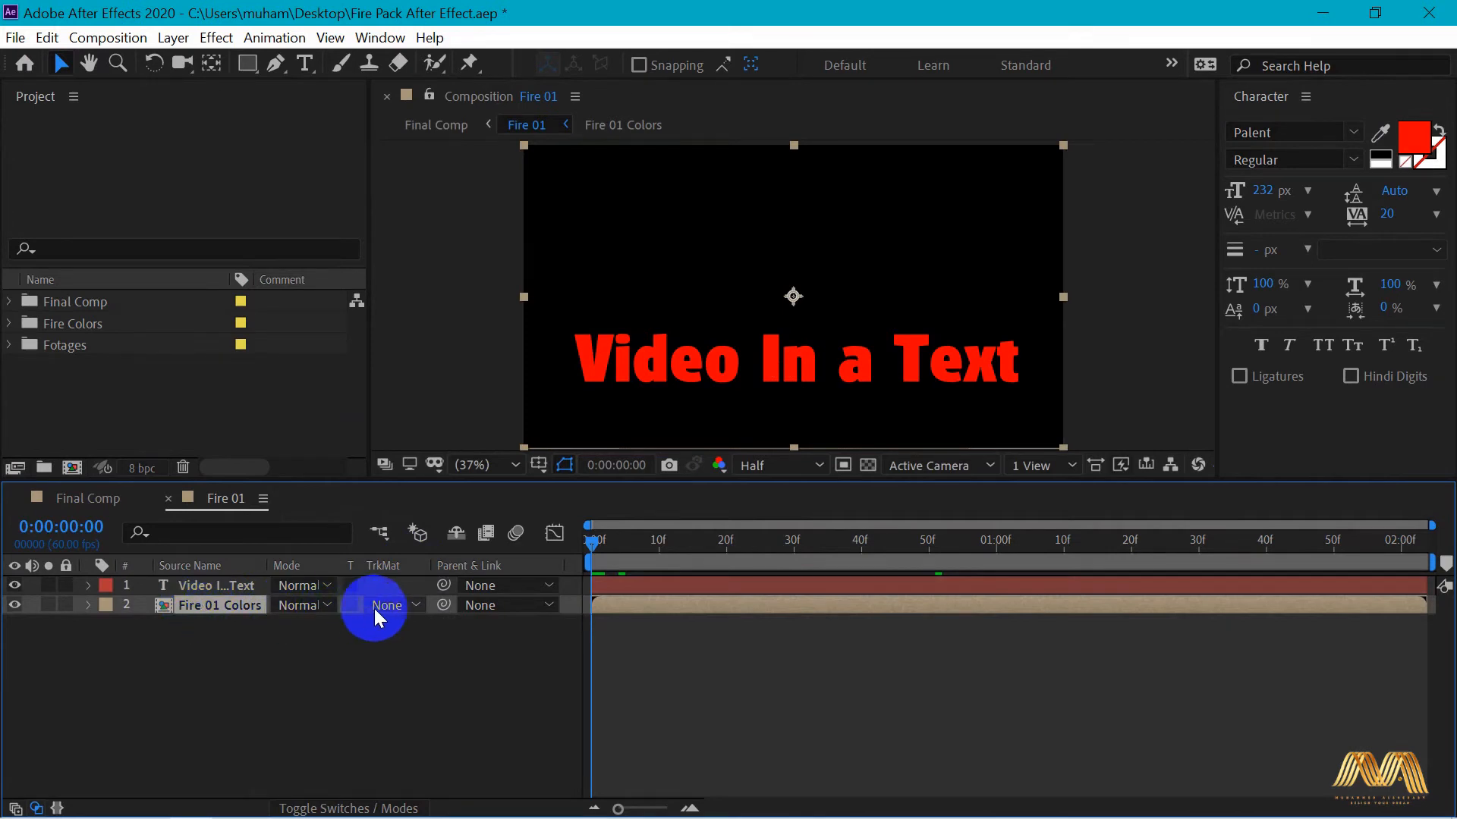
click(386, 605)
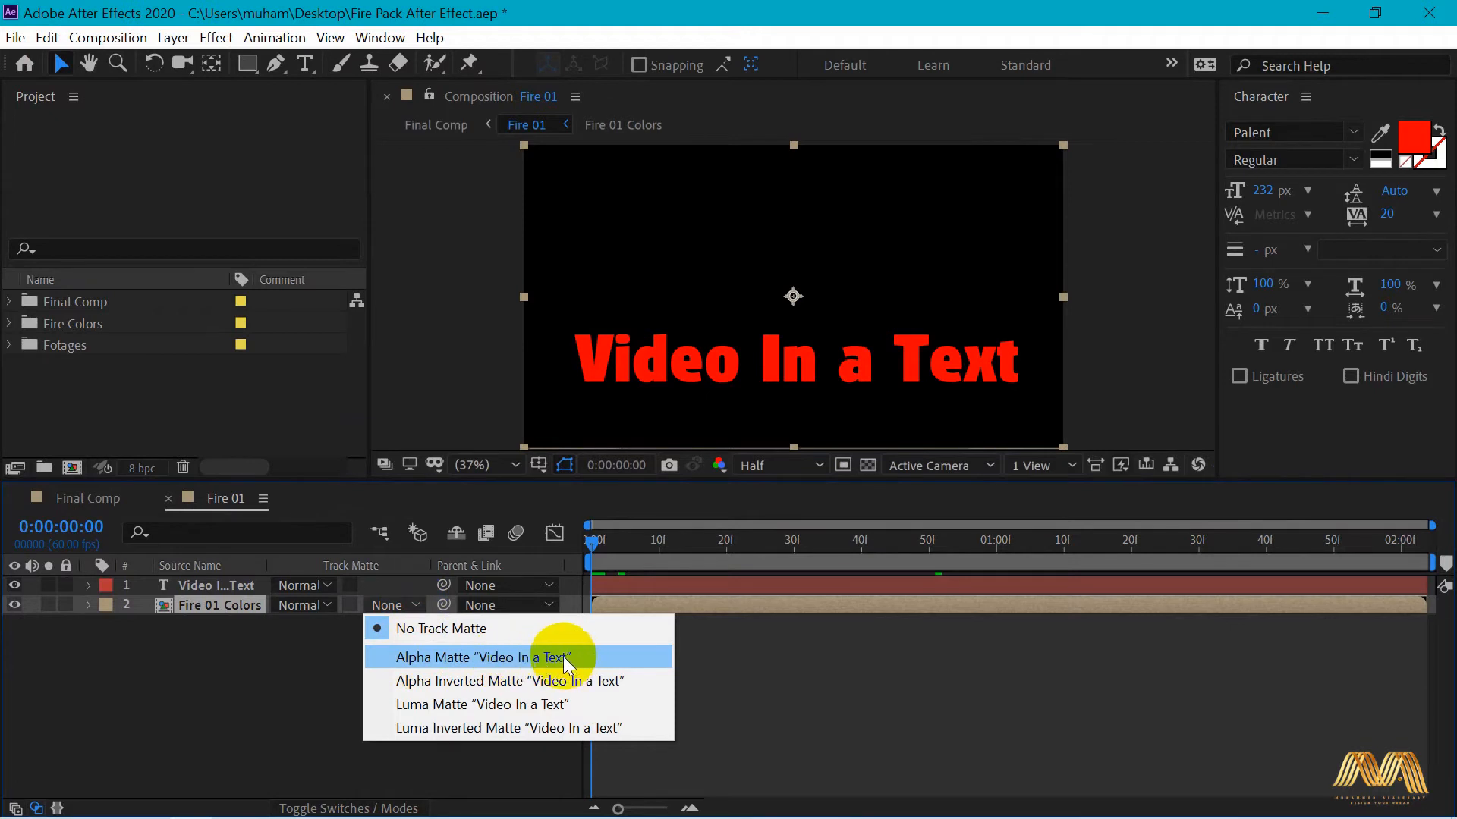
mouse_move(578, 661)
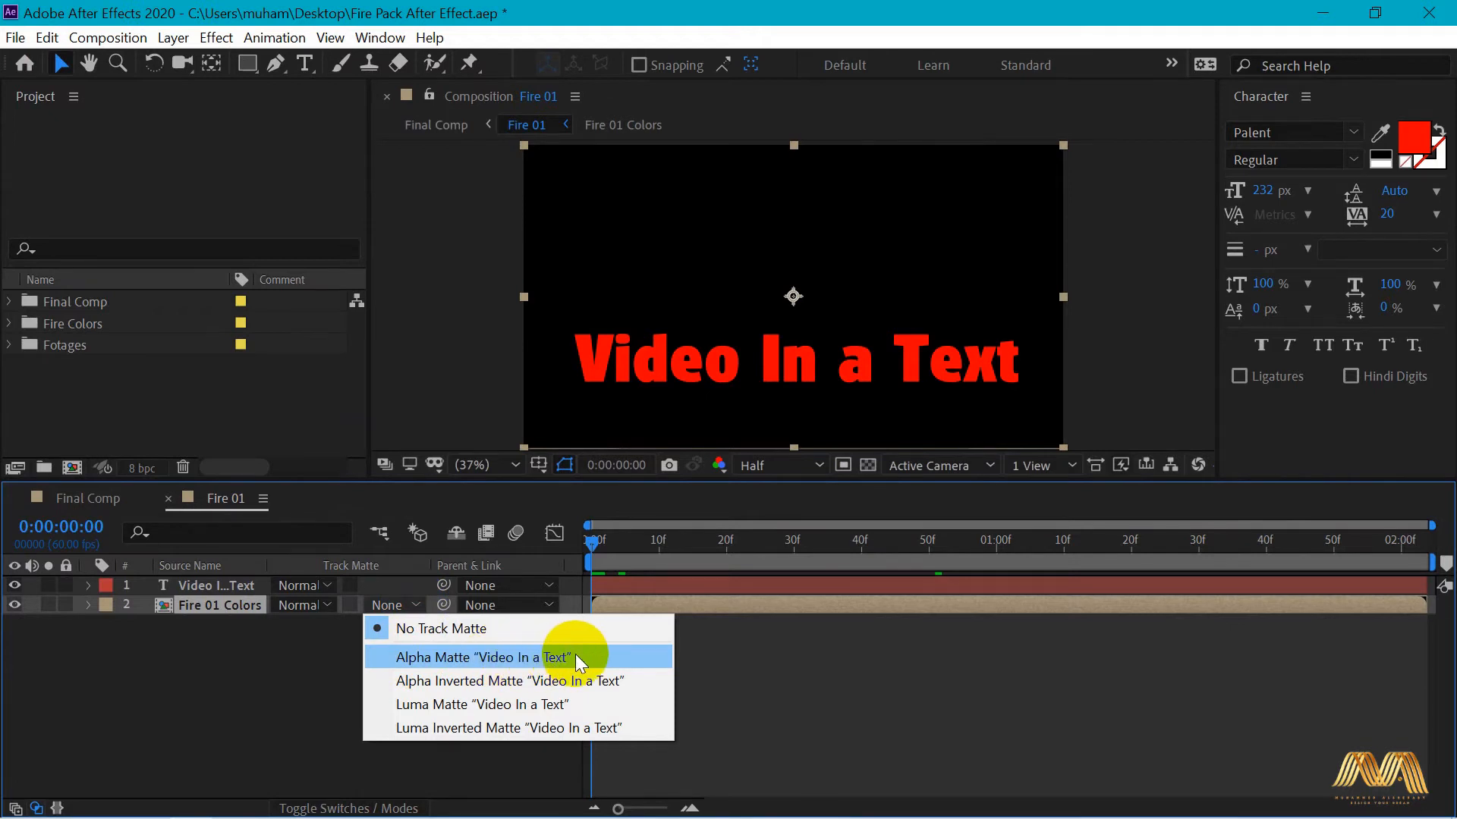
click(483, 657)
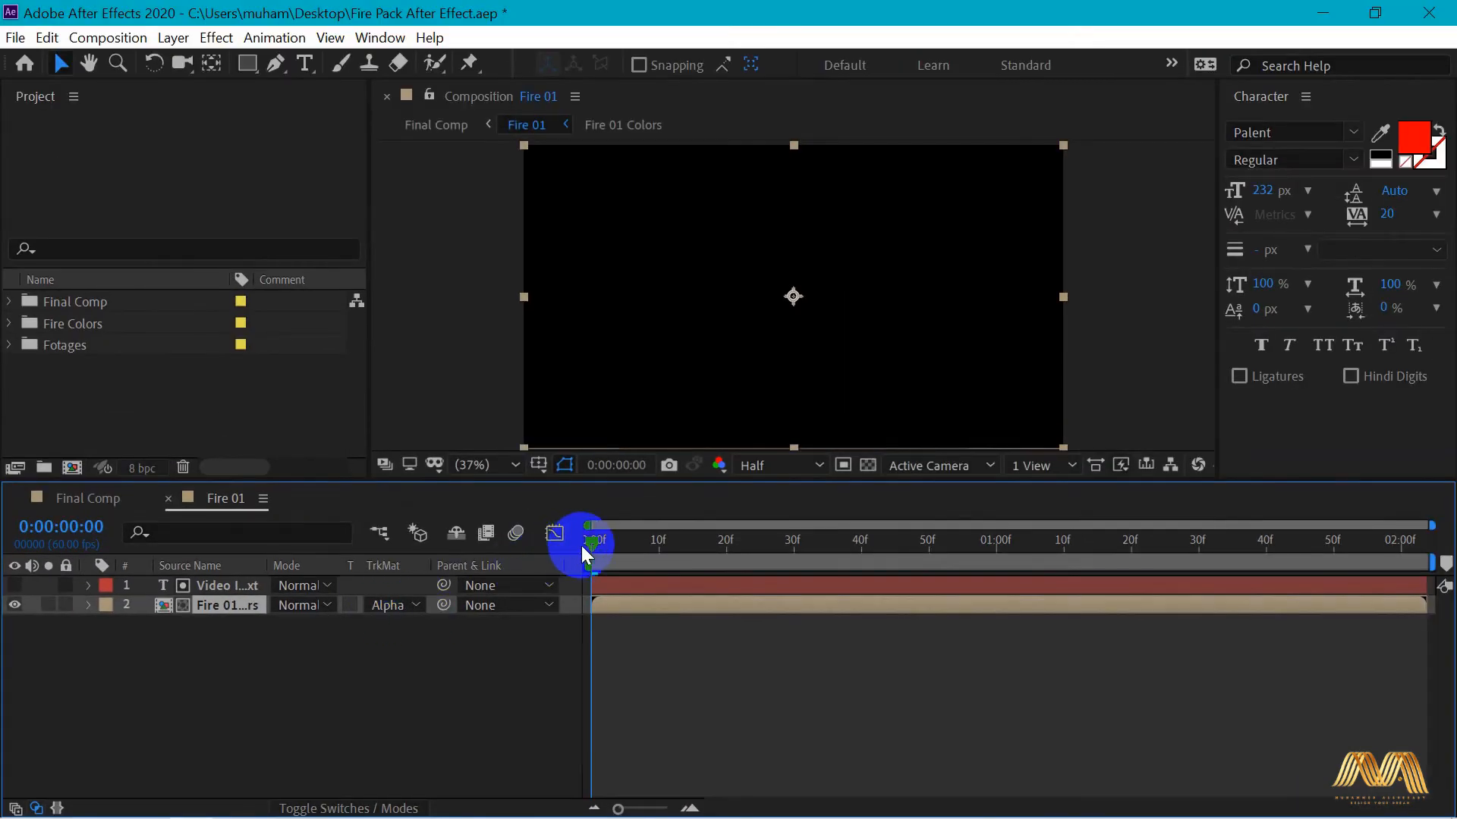
drag(591, 542, 655, 542)
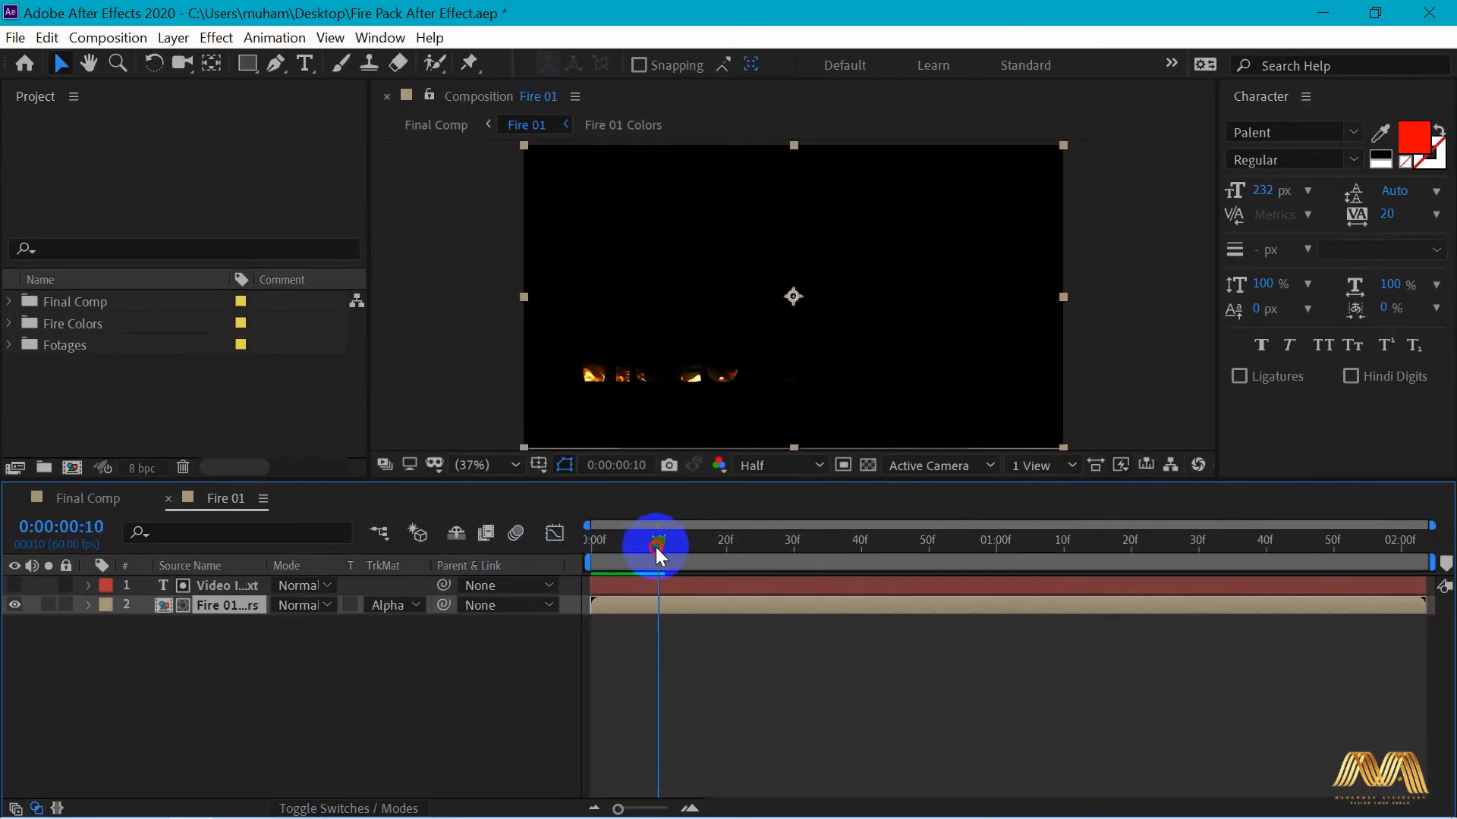
drag(657, 546, 760, 546)
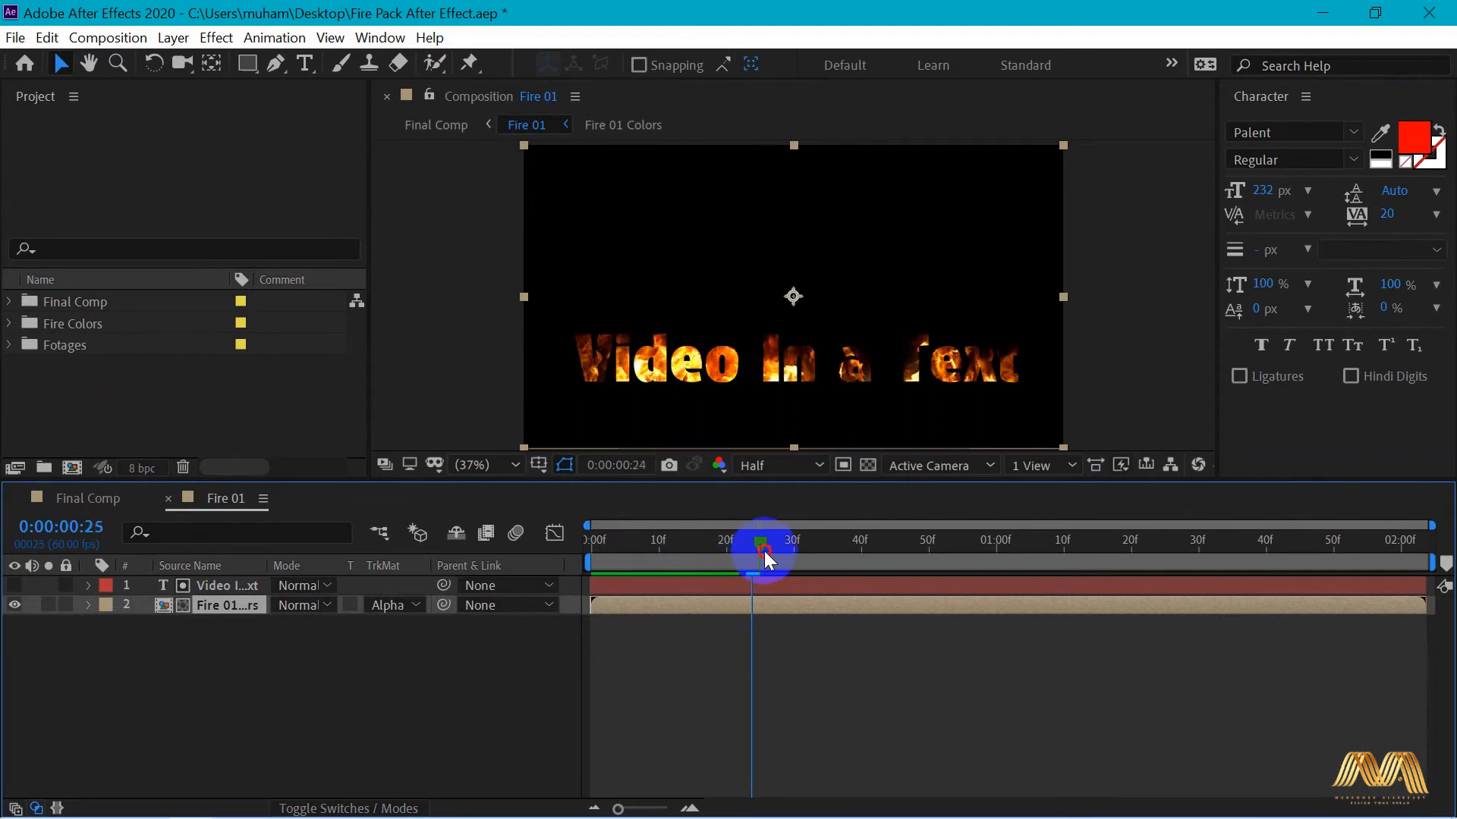
drag(762, 548, 880, 548)
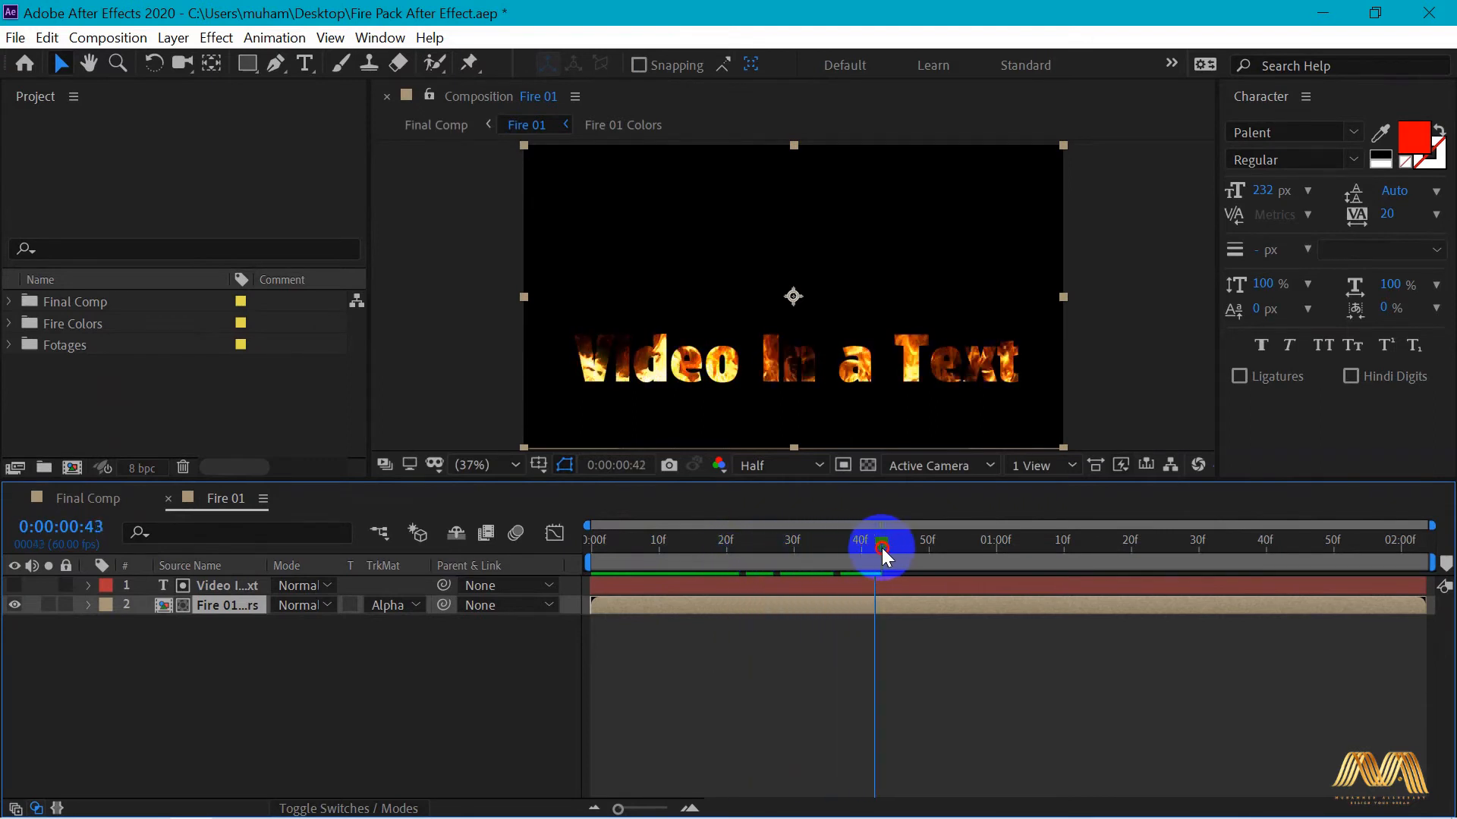
drag(880, 547, 713, 547)
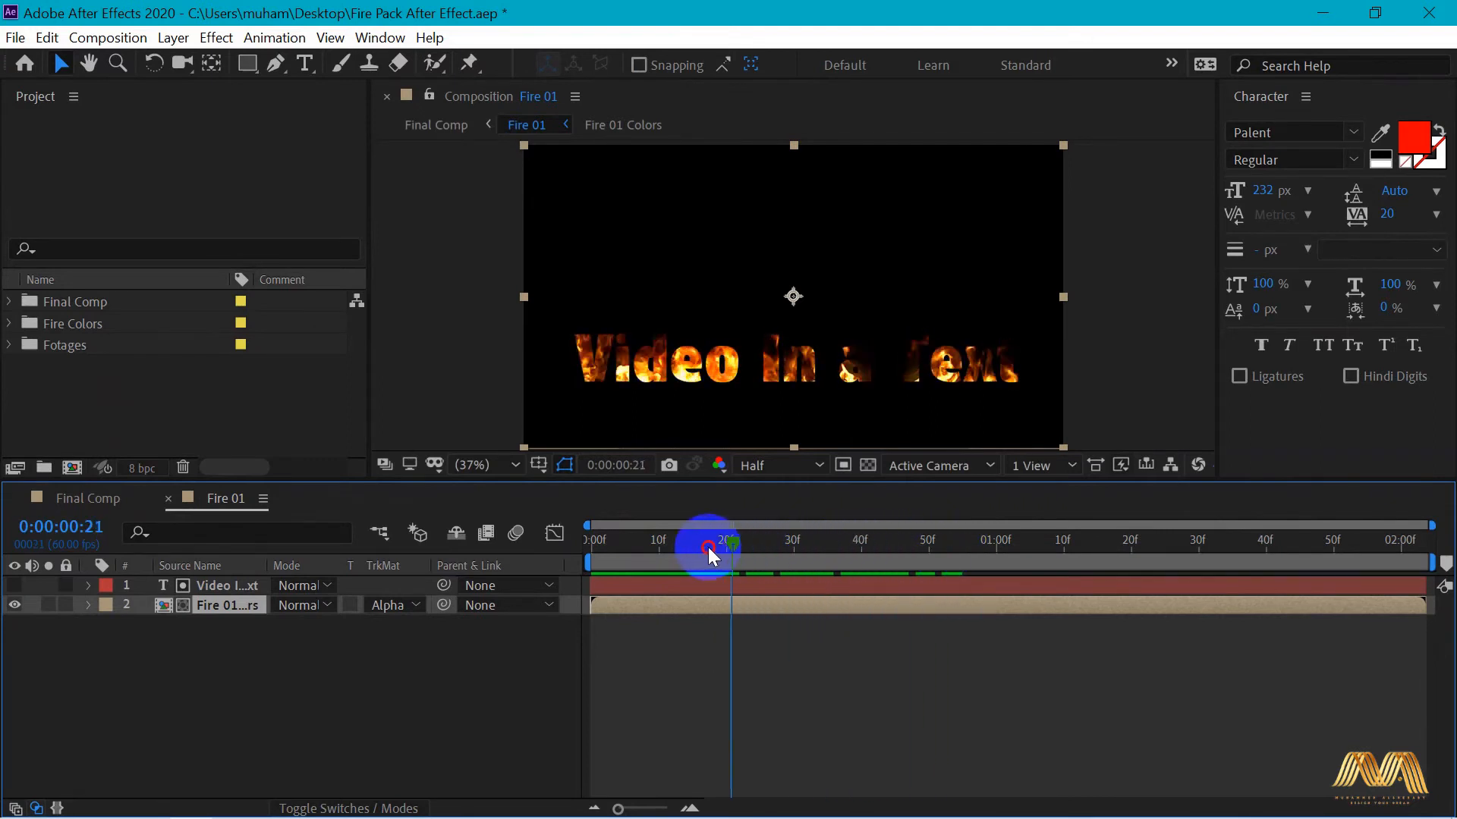
drag(710, 548, 618, 548)
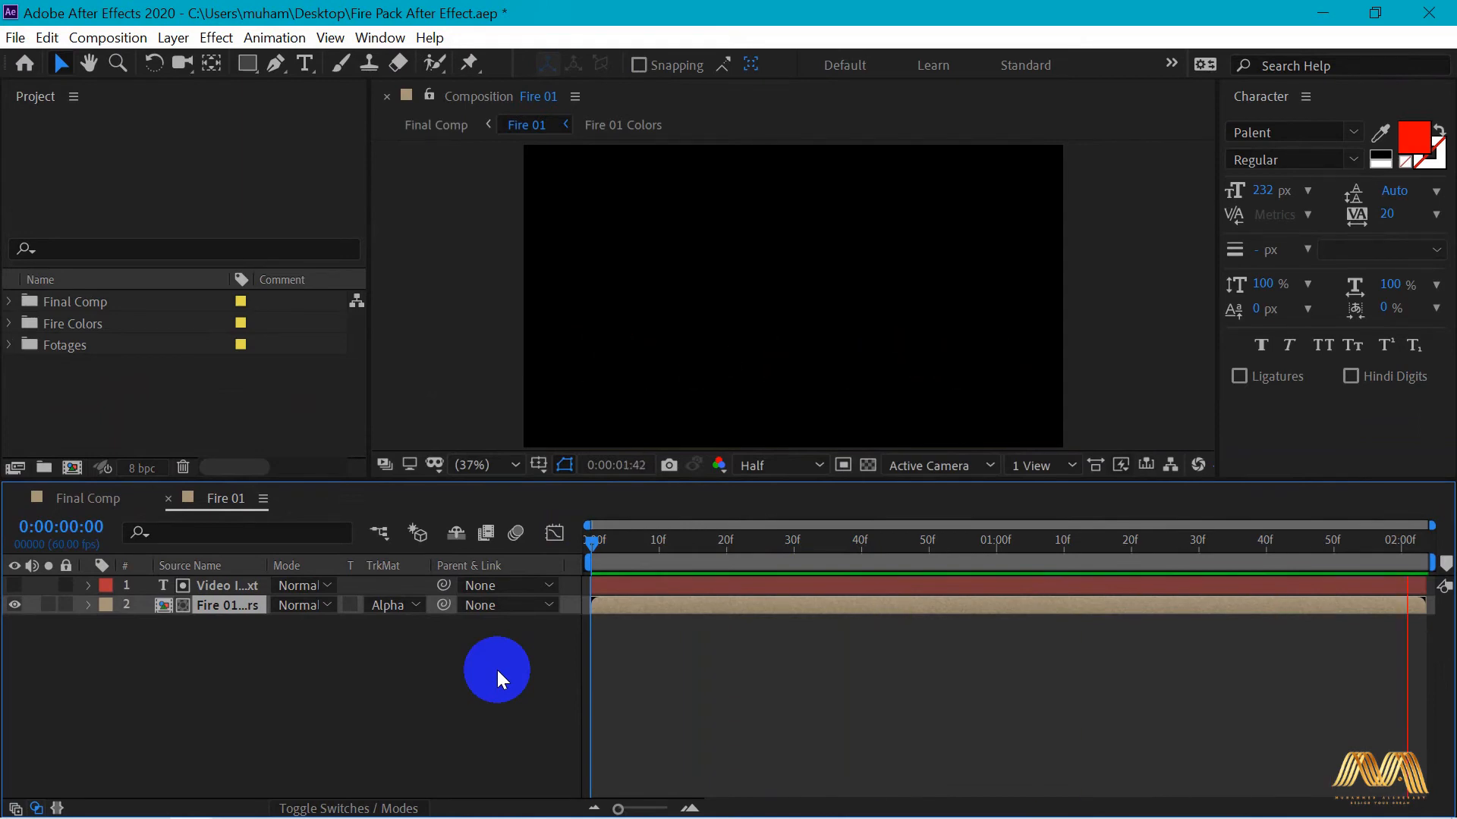
click(1103, 539)
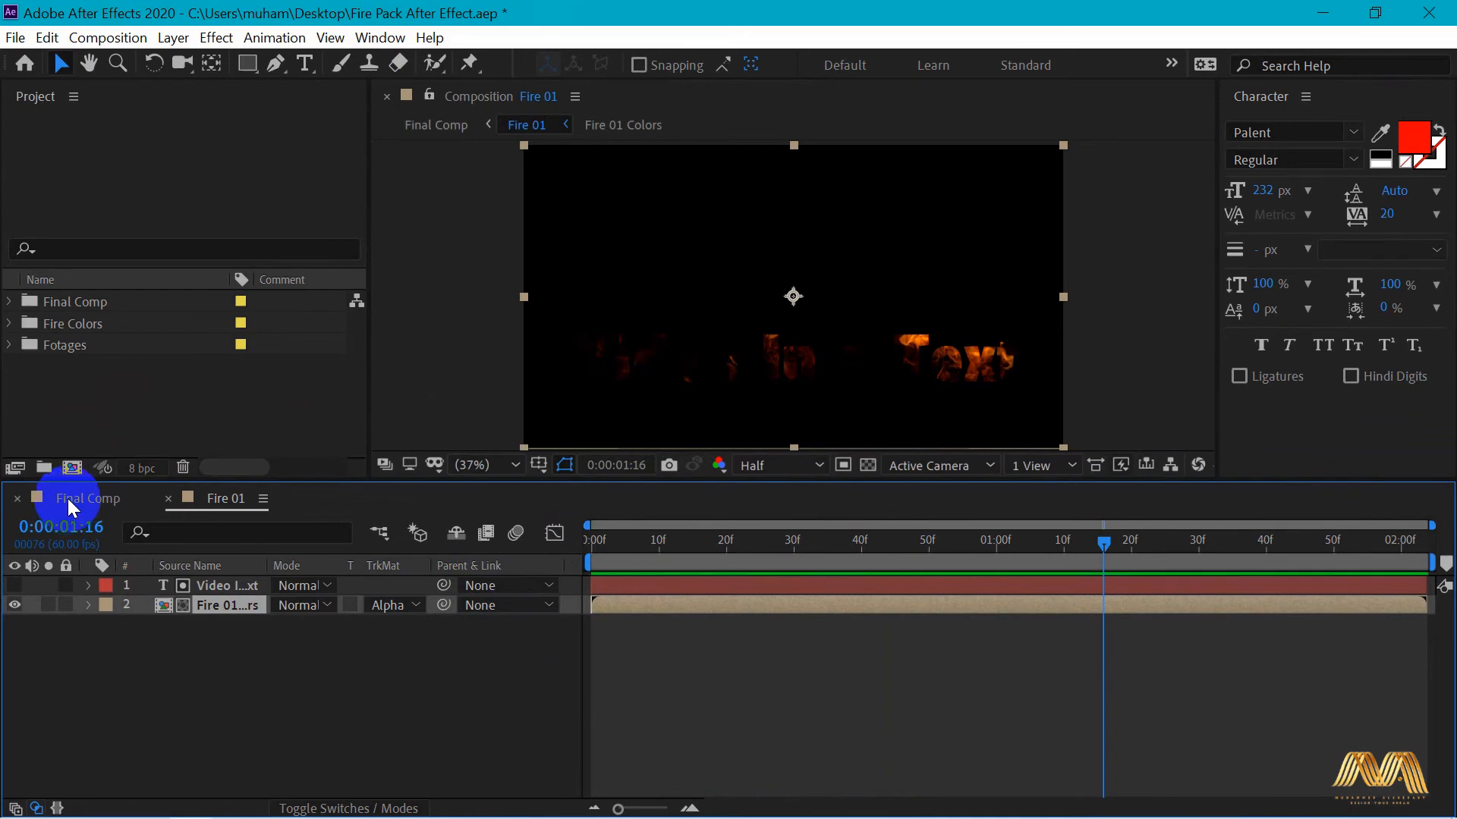
- In Fire 10 Loop, set Fire 10 Colors' TrkMat to Alpha Matte 'FIRE PACK' and play it back
click(88, 497)
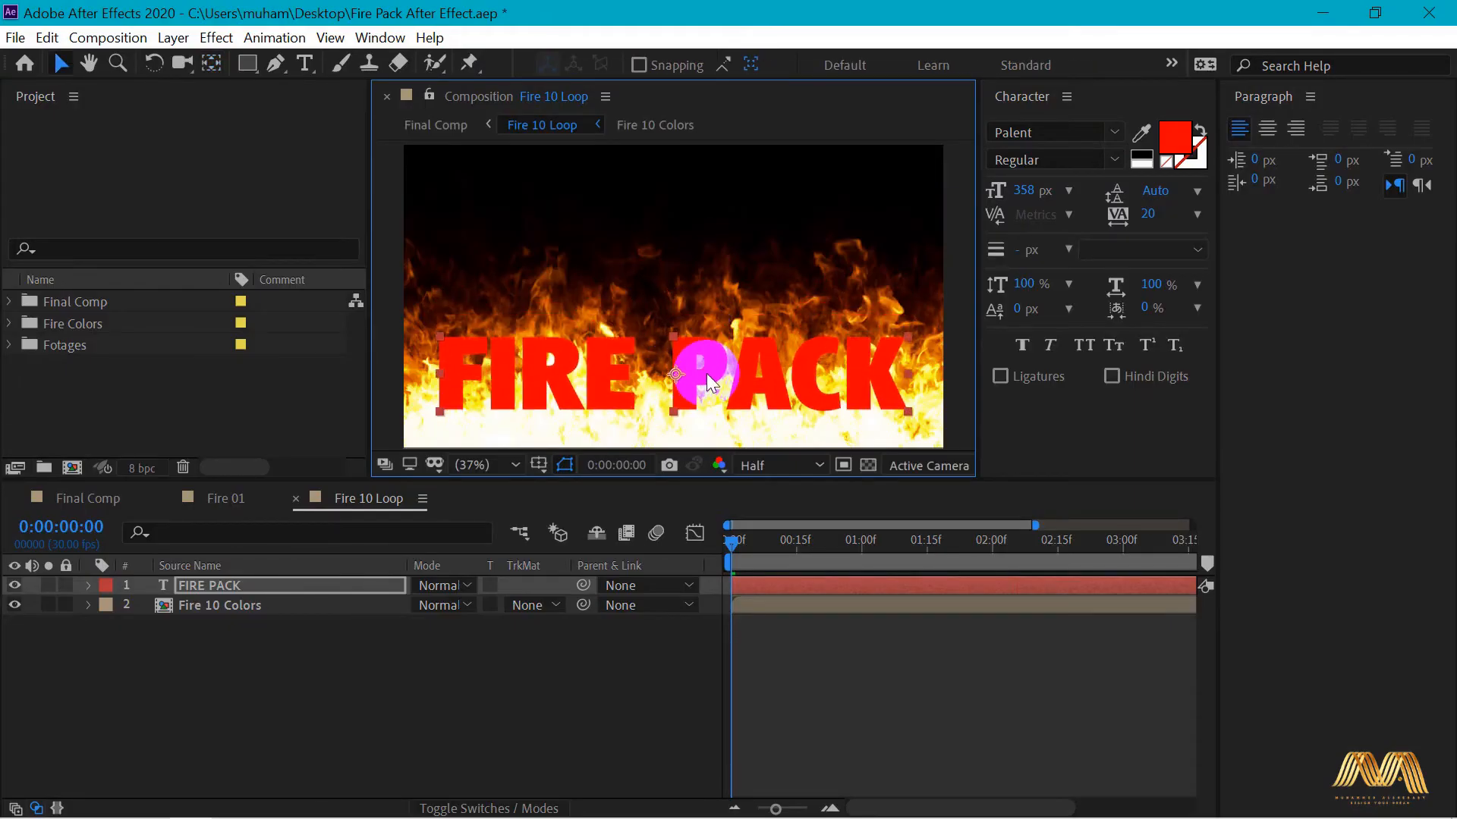
click(527, 606)
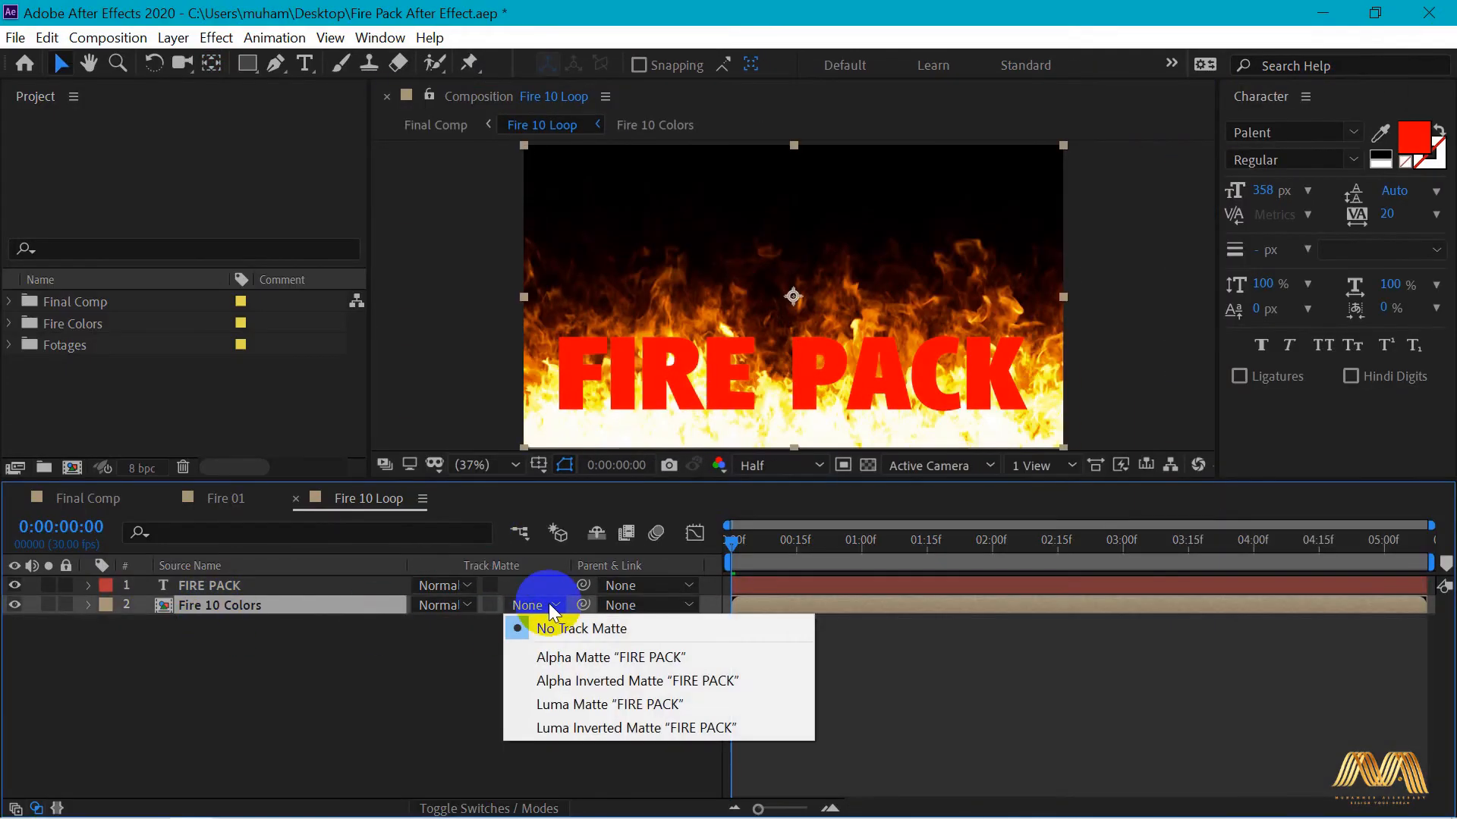
click(610, 657)
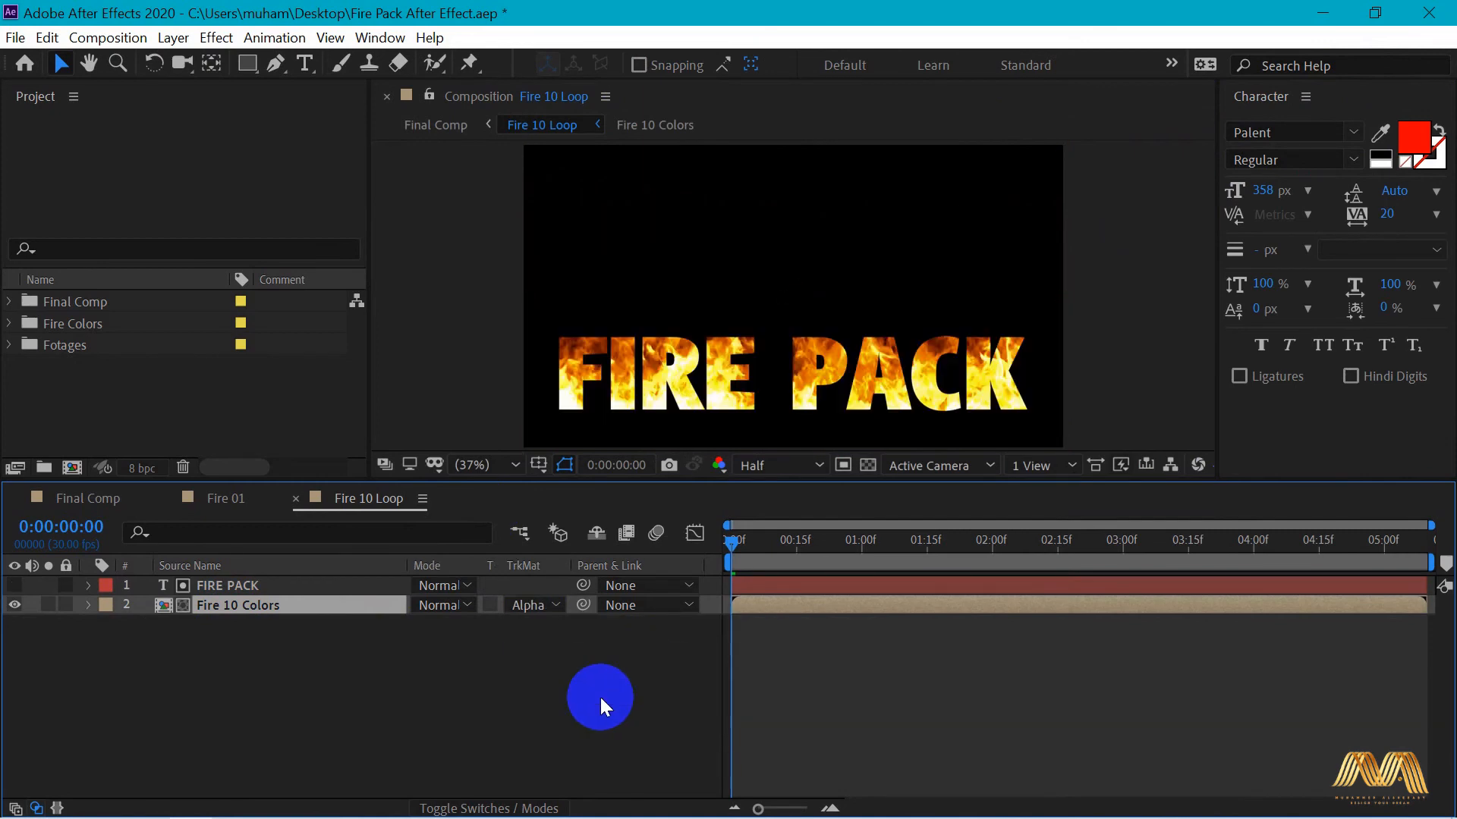
click(941, 540)
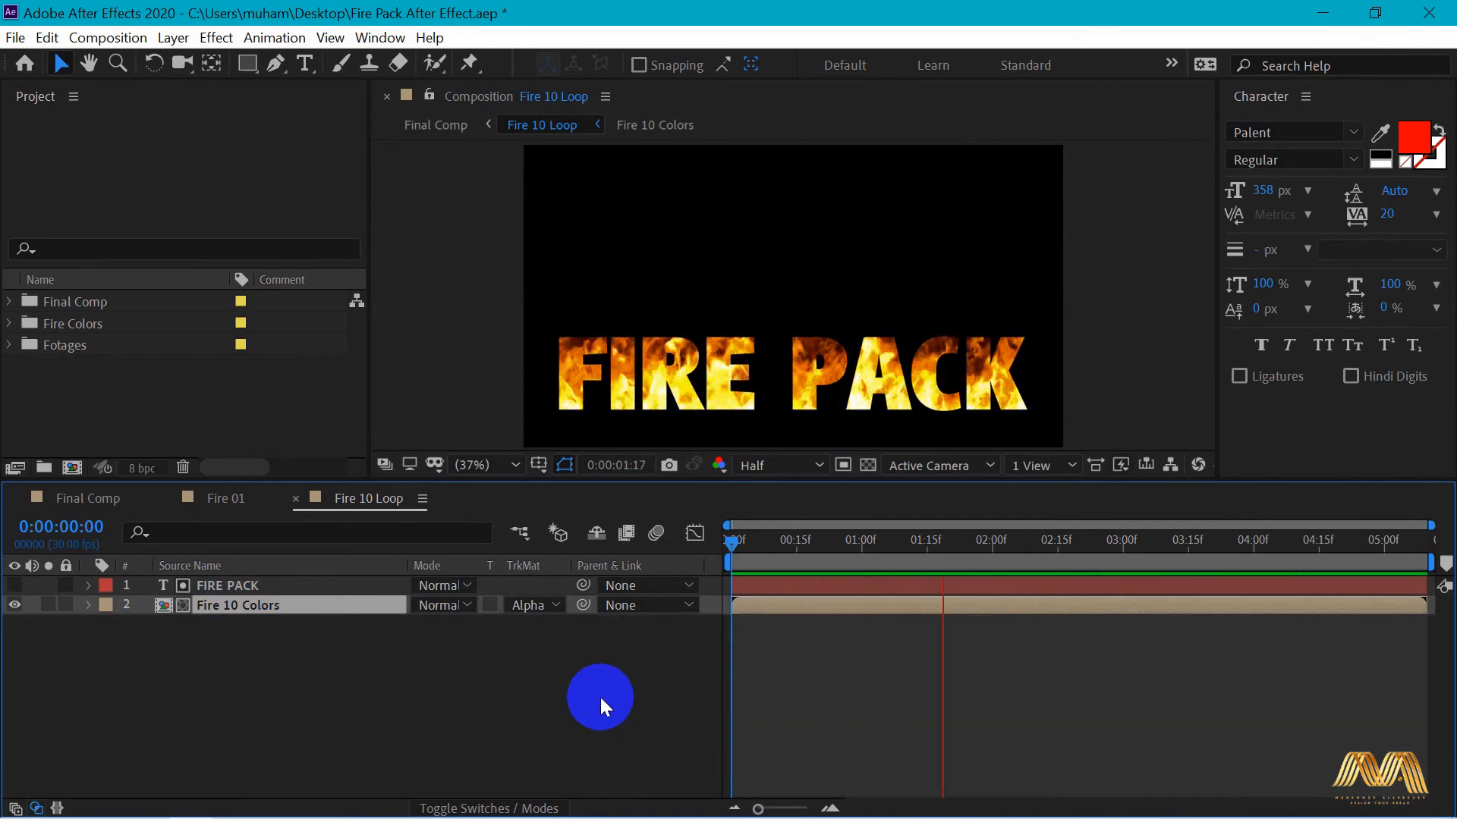